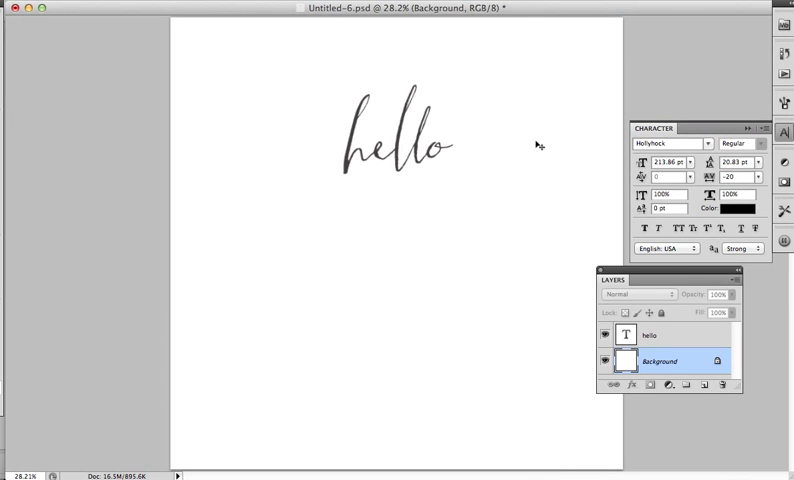
mouse_move(340, 190)
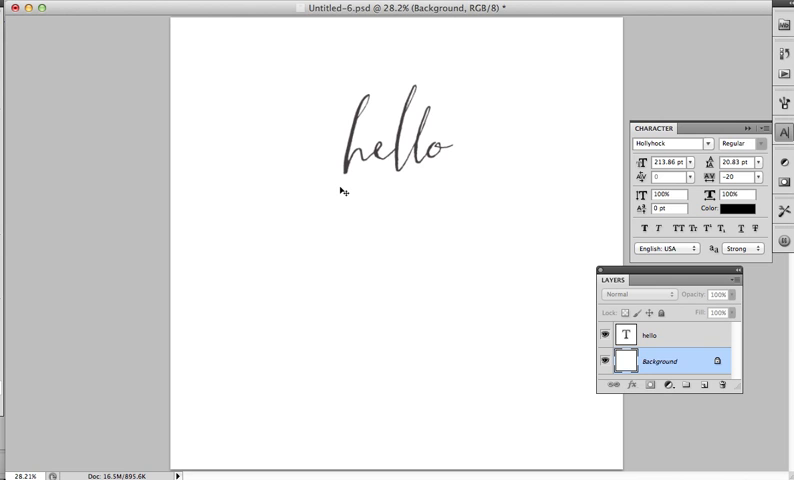
mouse_move(404, 248)
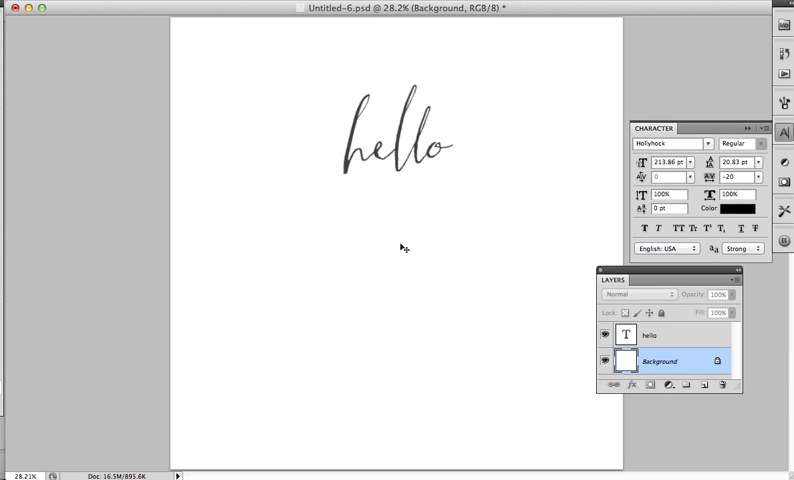
mouse_move(336, 150)
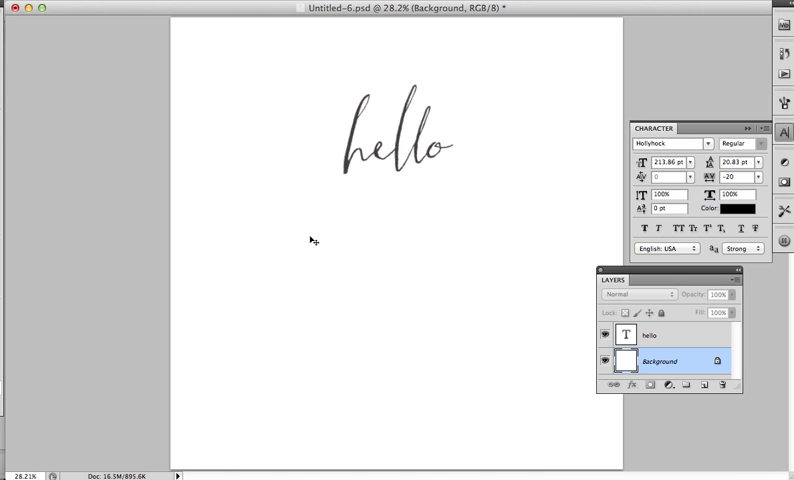
mouse_move(448, 152)
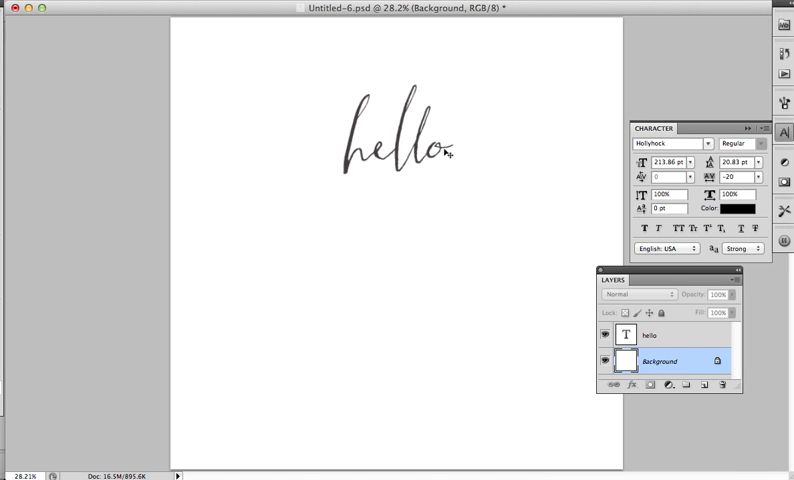
mouse_move(470, 112)
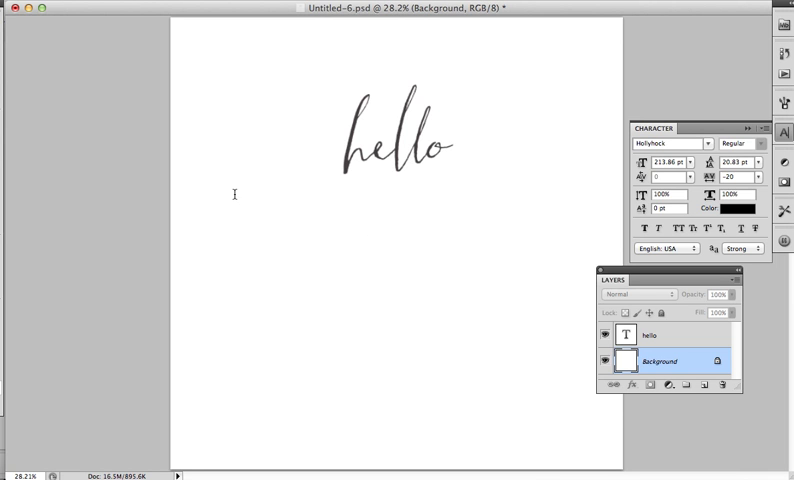
Add a paragraph text box below 'hello' in the Ornaments font and type the swash glyph 'e'
left_click_drag(232, 188, 528, 378)
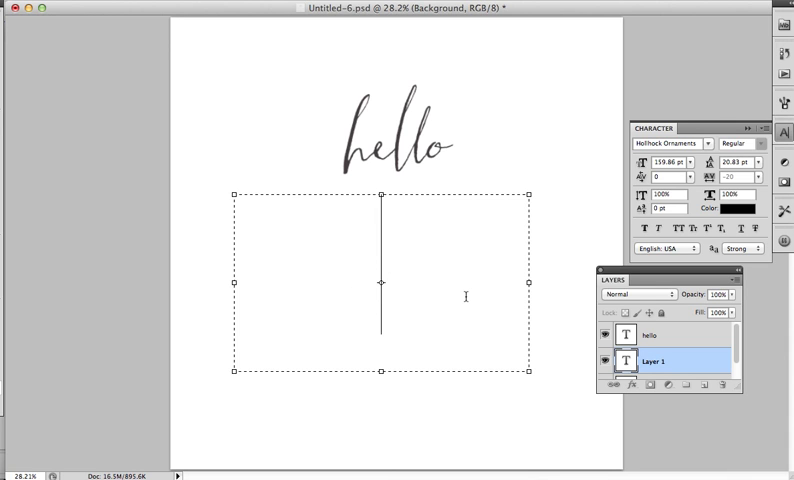
type("e")
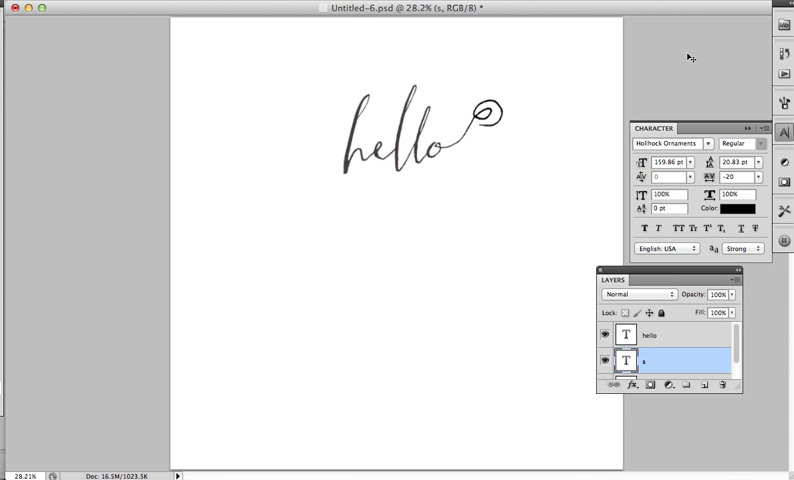
mouse_move(558, 118)
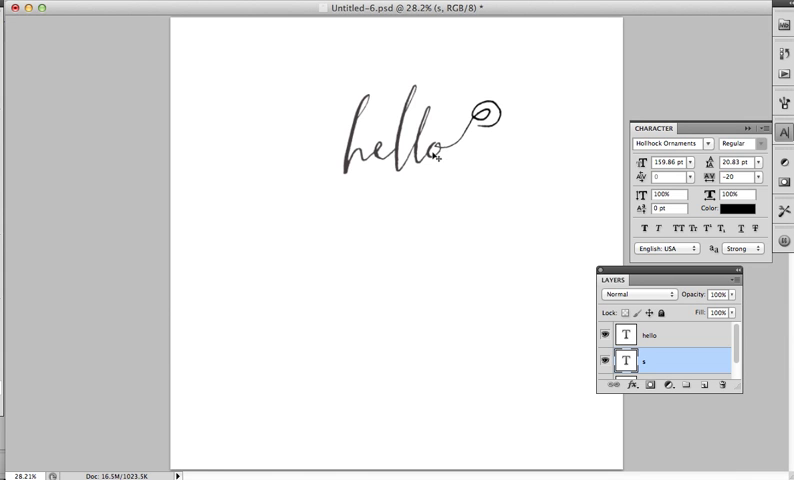
mouse_move(478, 144)
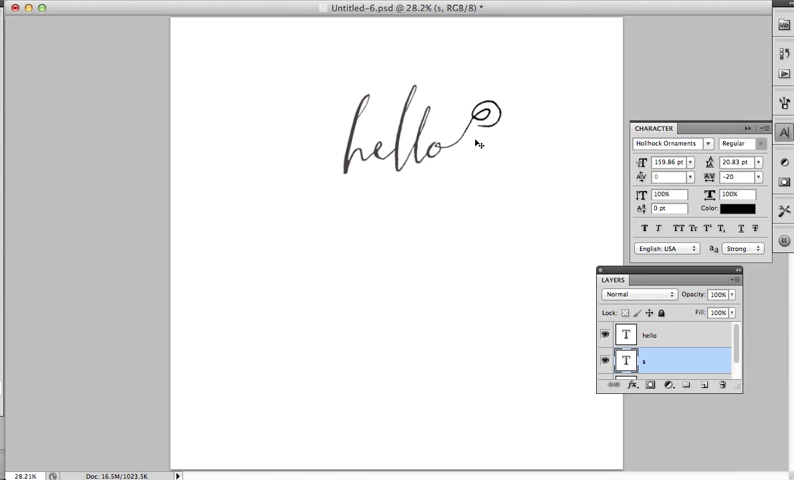
mouse_move(482, 144)
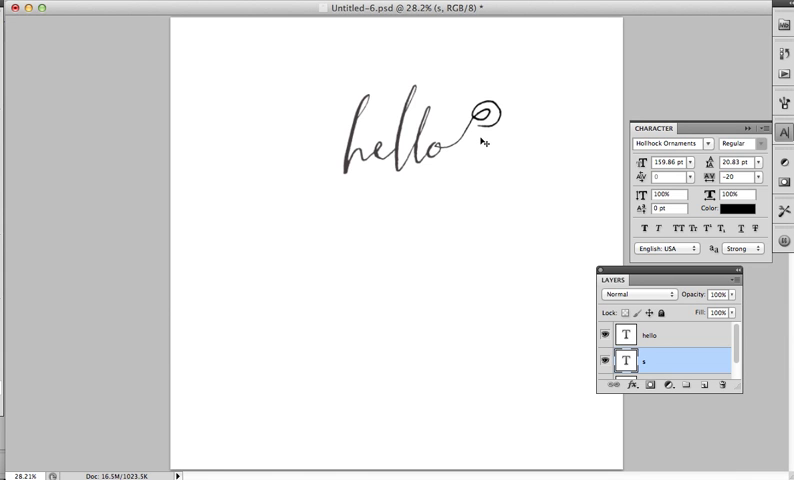
mouse_move(480, 250)
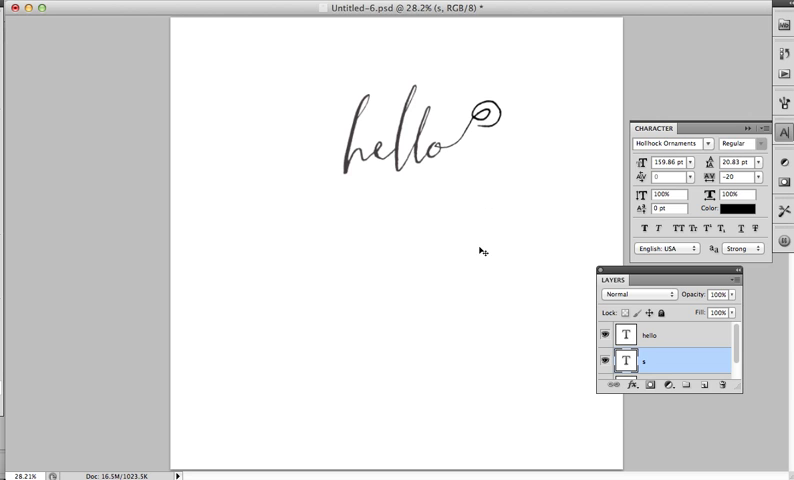